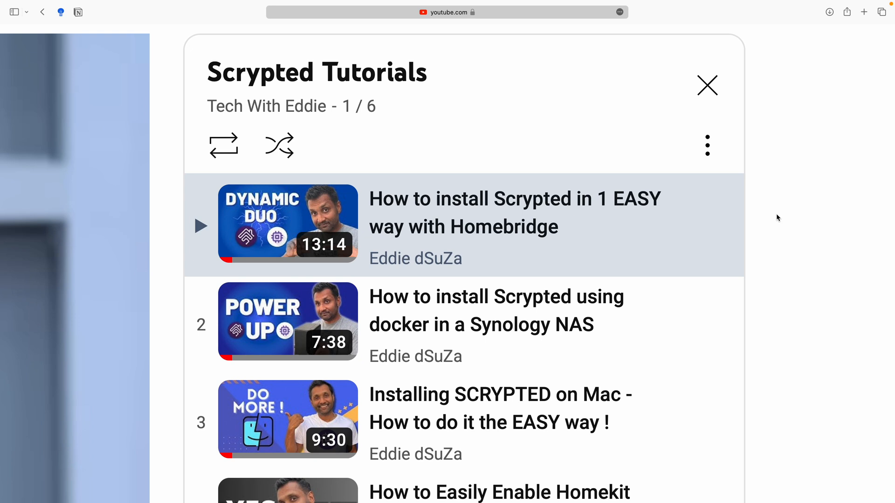
# Choose Raspberry Pi OS Lite (64-bit) as the operating system in Imager.
pyautogui.scroll(-3)
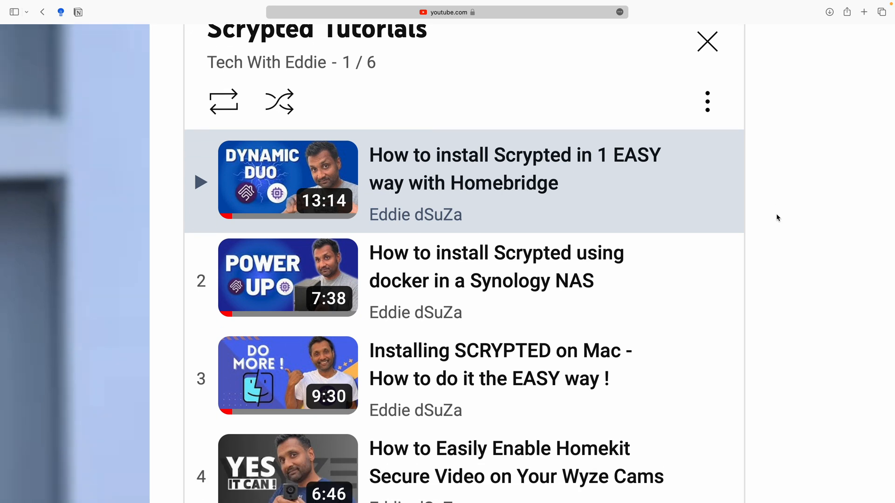
pyautogui.scroll(-3)
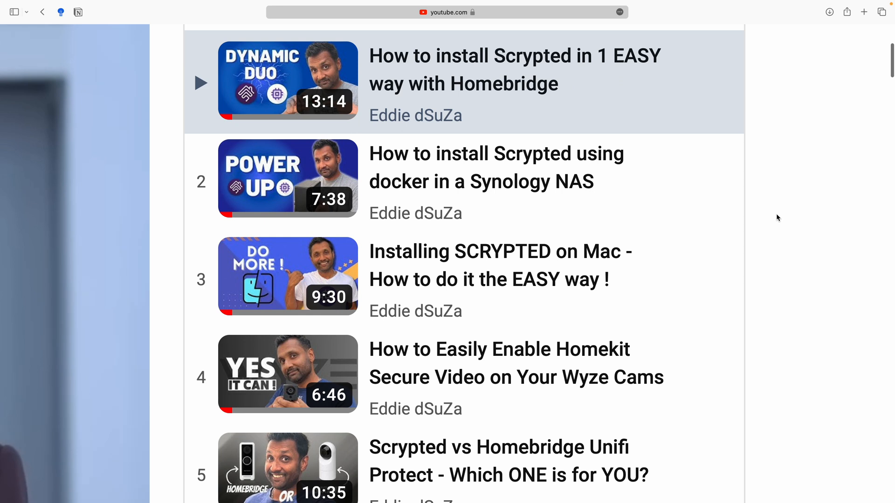
pyautogui.scroll(-3)
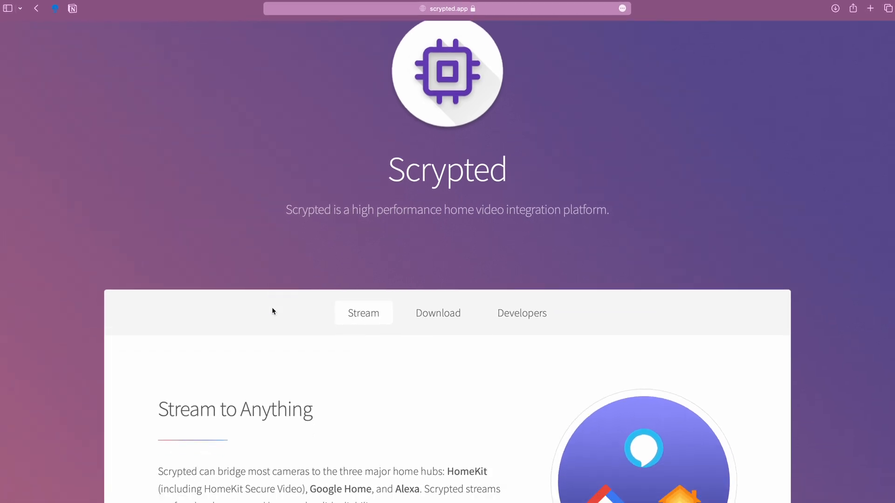
pyautogui.scroll(-3)
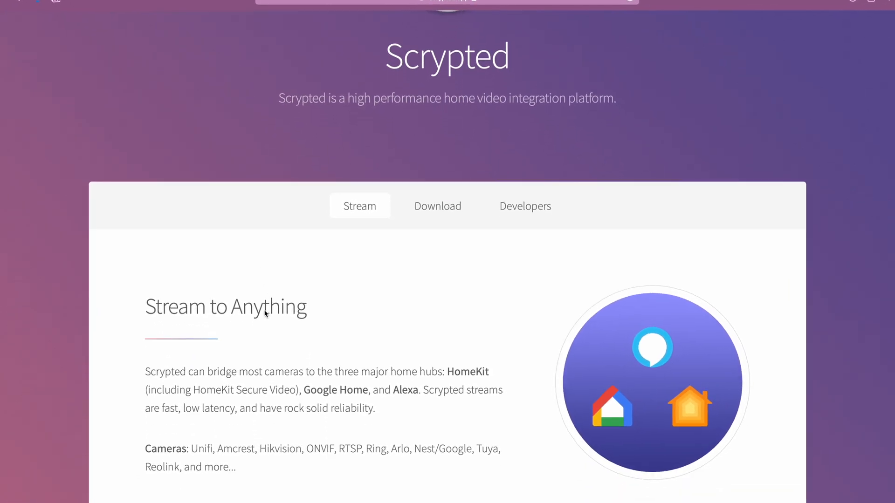
pyautogui.scroll(-3)
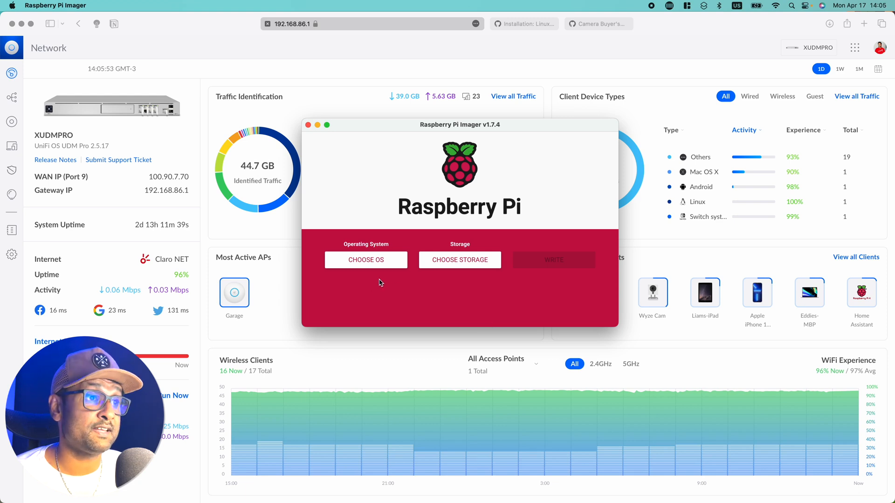
pyautogui.click(366, 260)
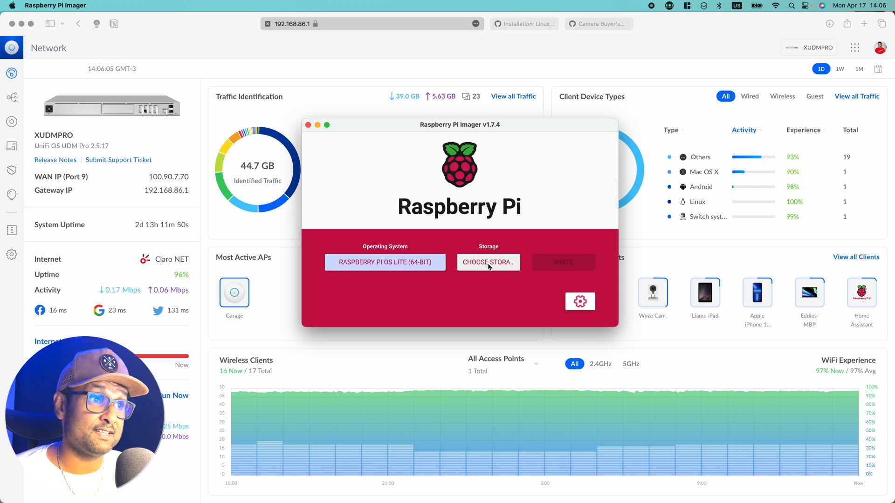
# Select the 31.9 GB Apple SDXC Reader Media card as the storage target.
pyautogui.click(488, 262)
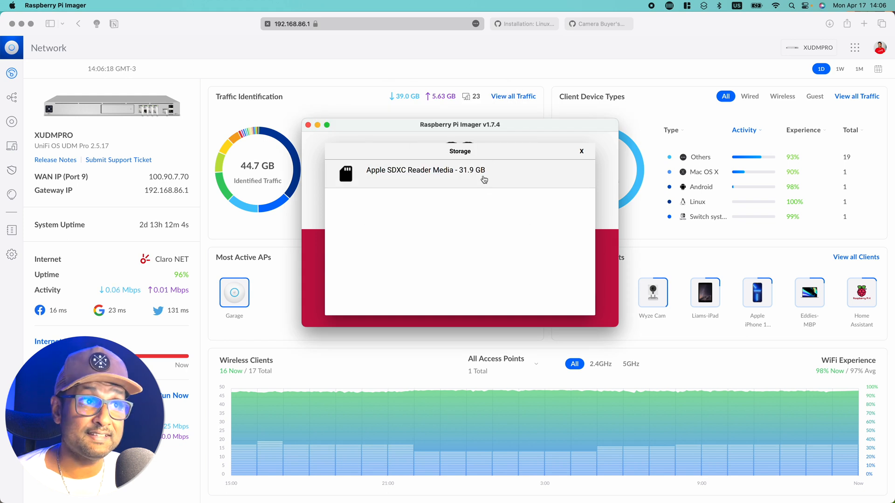
pyautogui.click(425, 170)
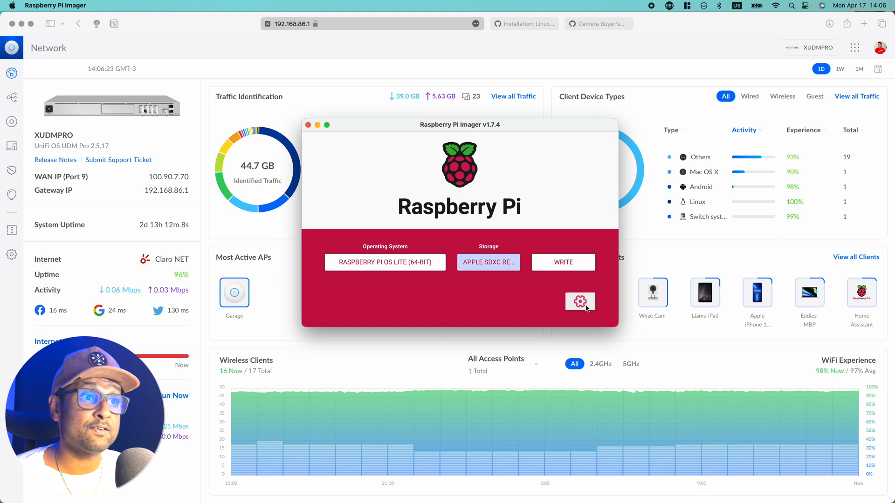
pyautogui.click(580, 301)
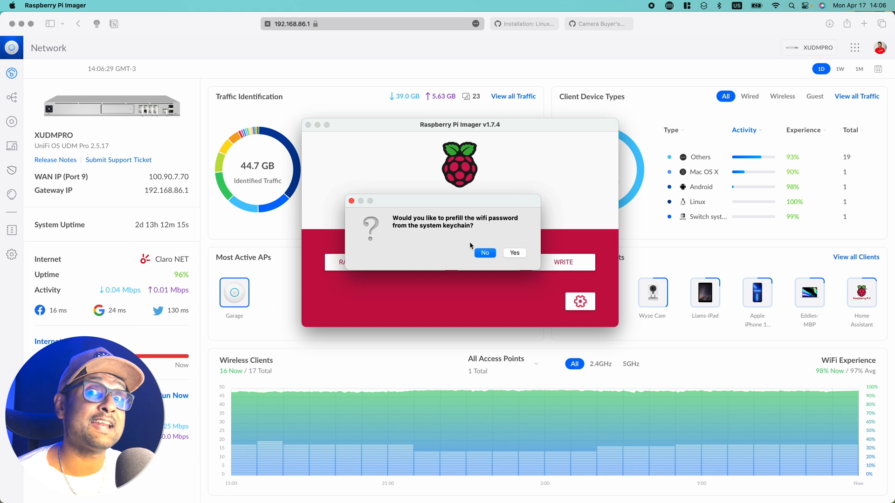
# Save advanced options: hostname scrypted, SSH password login, user admin, America/Sao_Paulo time zone.
pyautogui.click(484, 253)
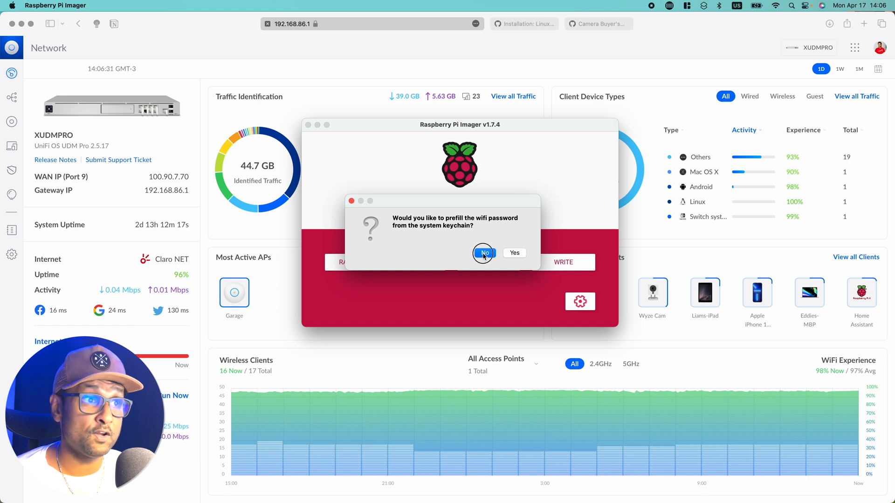
pyautogui.click(483, 253)
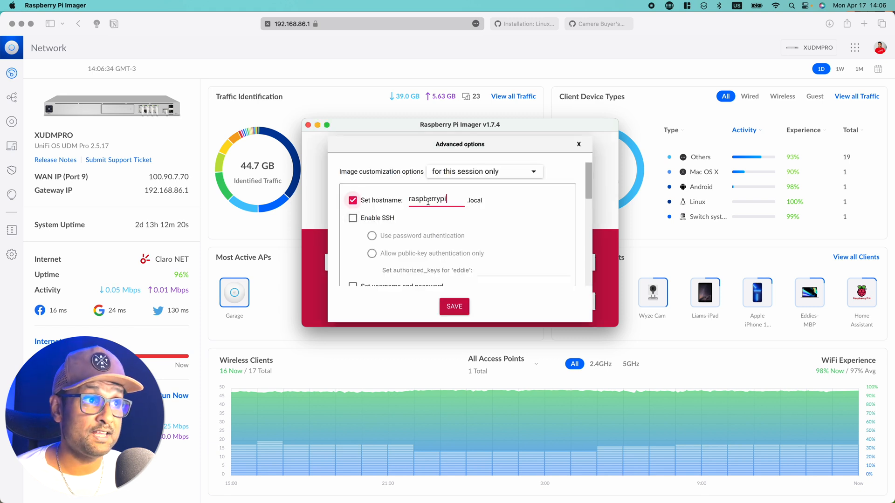
pyautogui.write('scrypted')
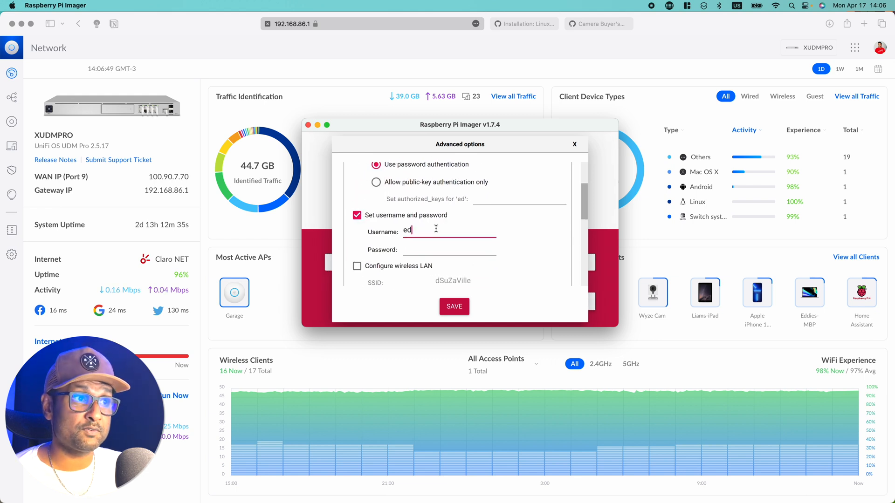
pyautogui.write('admin')
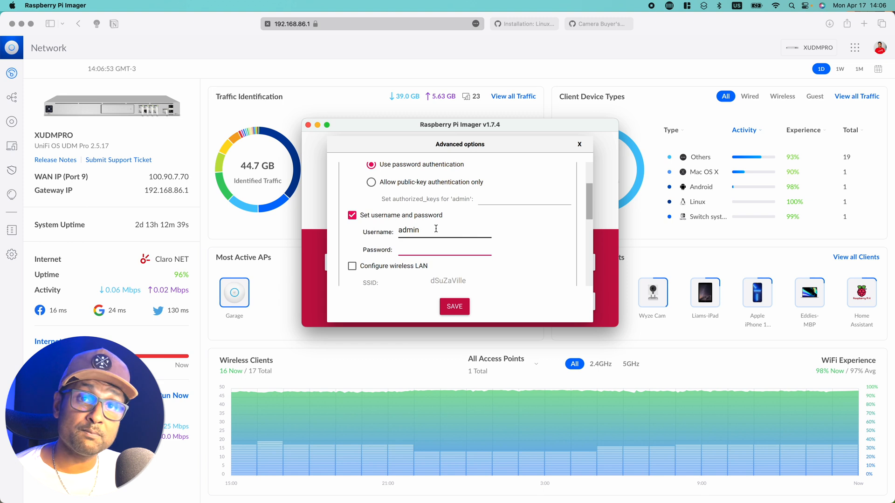
pyautogui.scroll(-3)
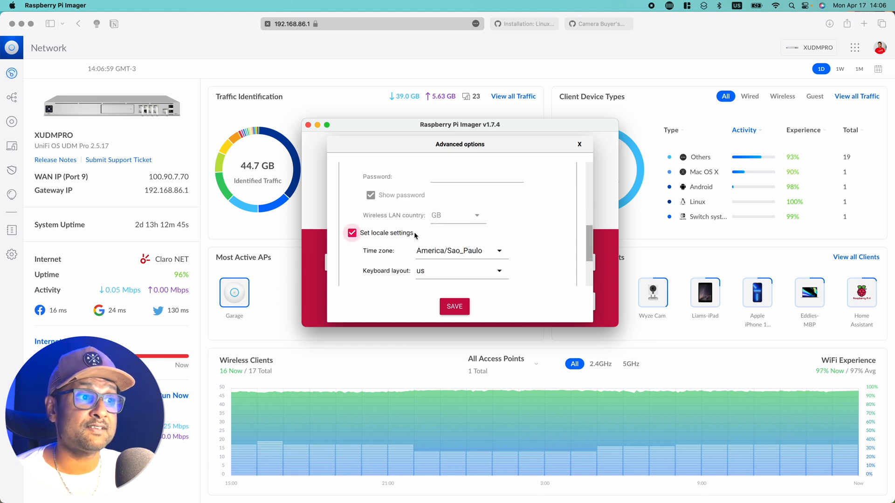
pyautogui.scroll(-3)
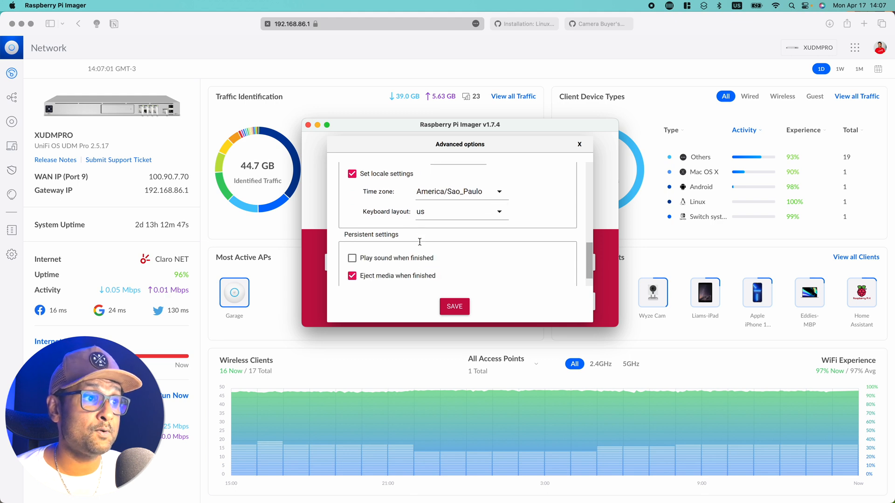
pyautogui.click(453, 306)
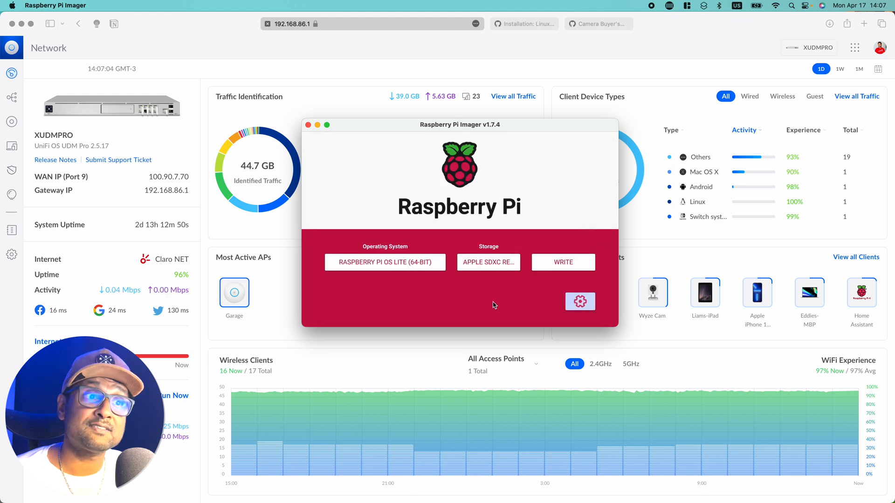
# Write the OS image to the SD card, confirming the erase and authorizing with the Mac password.
pyautogui.click(562, 262)
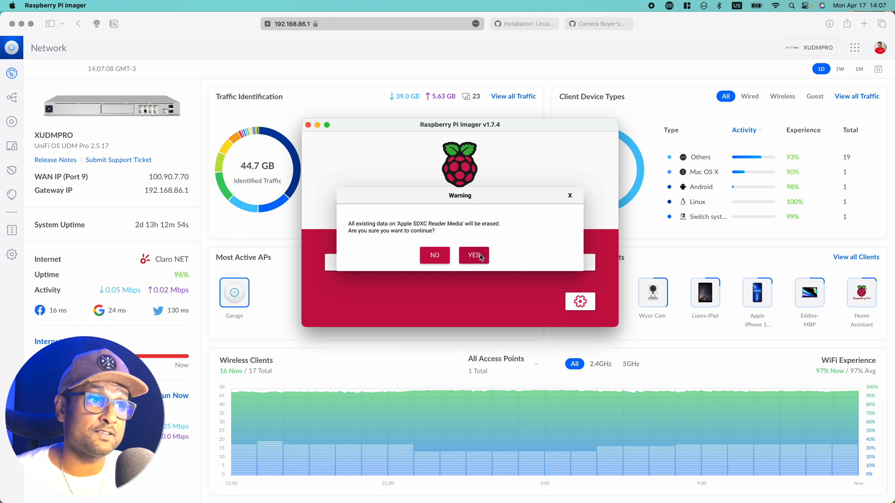
pyautogui.click(473, 255)
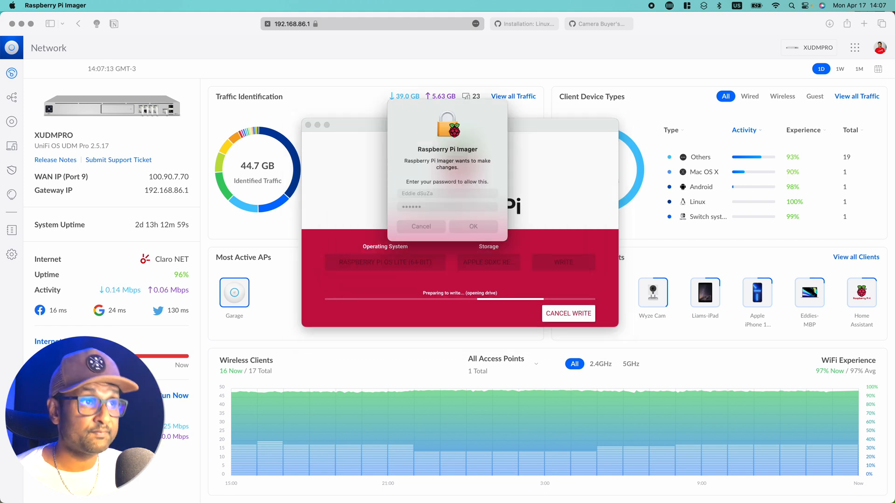
pyautogui.click(473, 226)
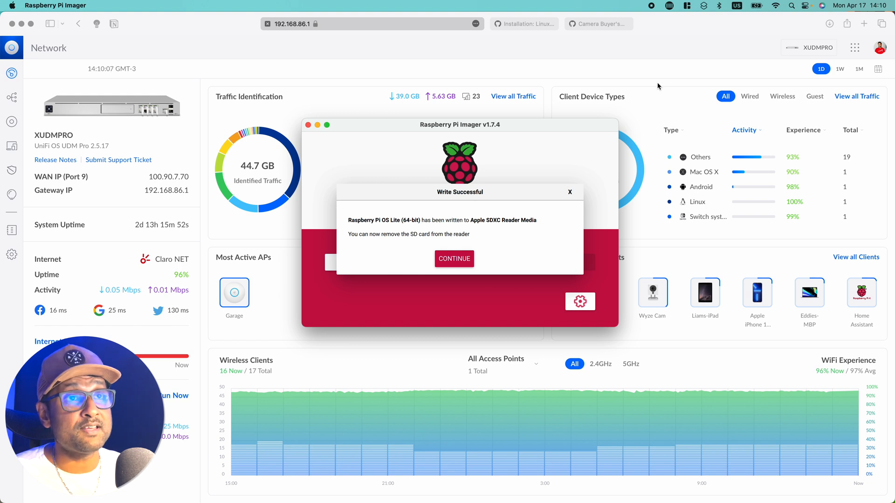
# Dismiss the Write Successful notice with CONTINUE.
pyautogui.click(453, 259)
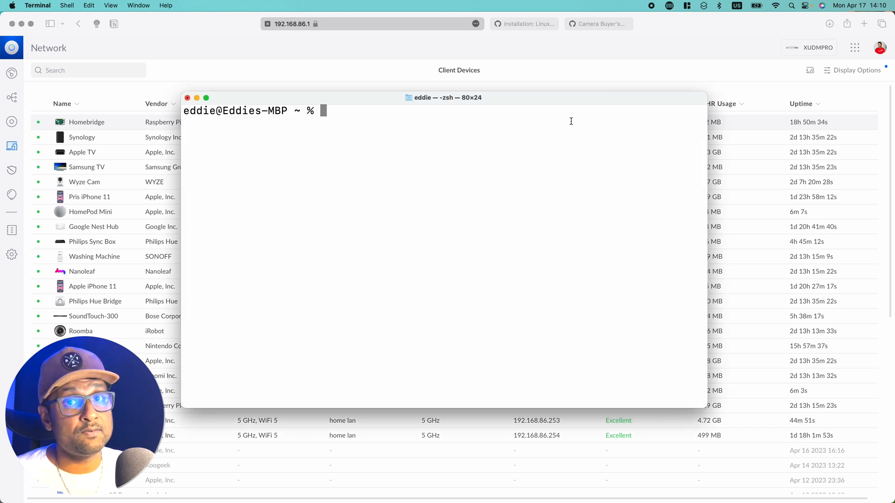
pyautogui.write('ssh admin@192.168.86.2')
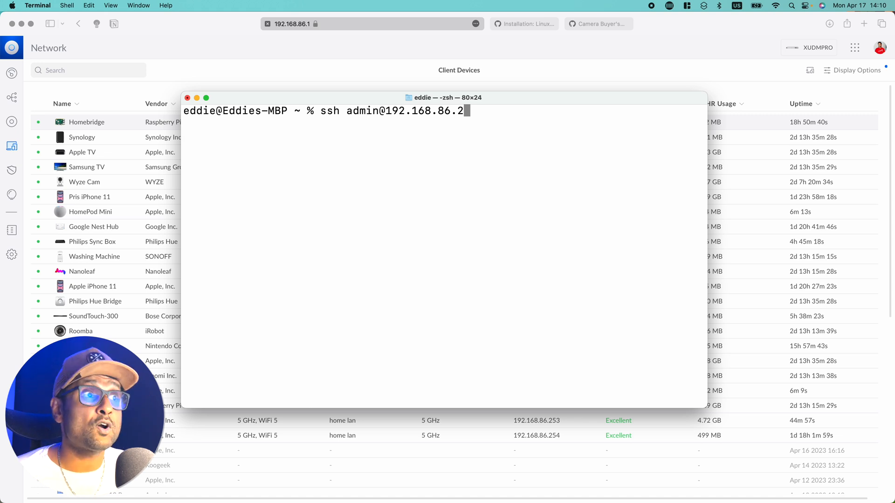
pyautogui.write('scrypted.local')
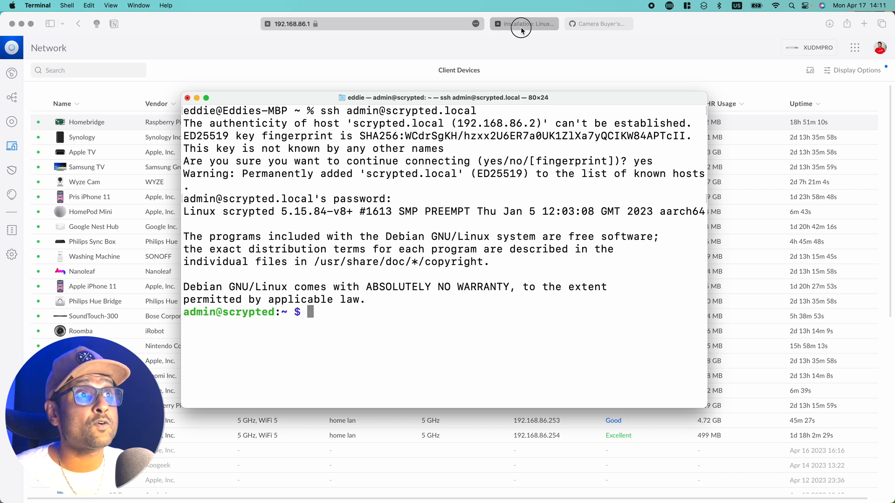
pyautogui.click(523, 23)
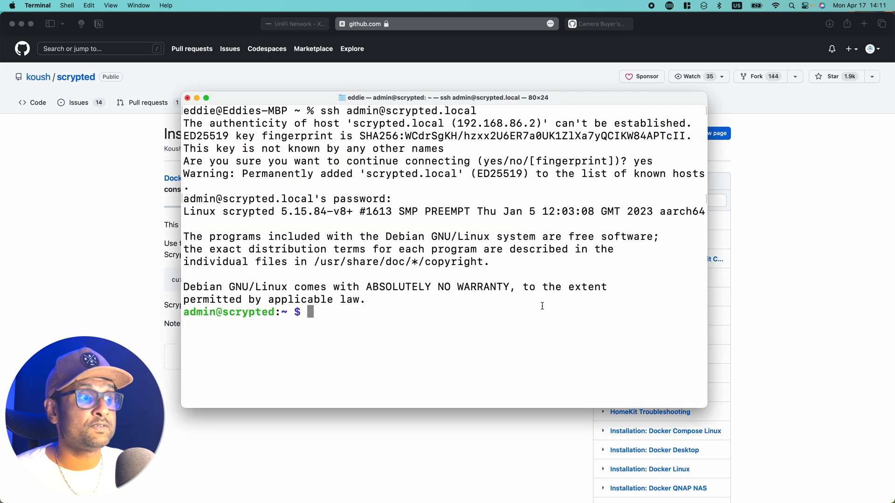
# Paste the Scrypted install script command (curl piped to sudo bash) at the Pi prompt.
pyautogui.write('curl -s https://raw.githubusercontent.com/koush/scrypted/main/docker/install-scrypted-dependencies-linux.sh | sudo SERVICE_USER=$USER bash')
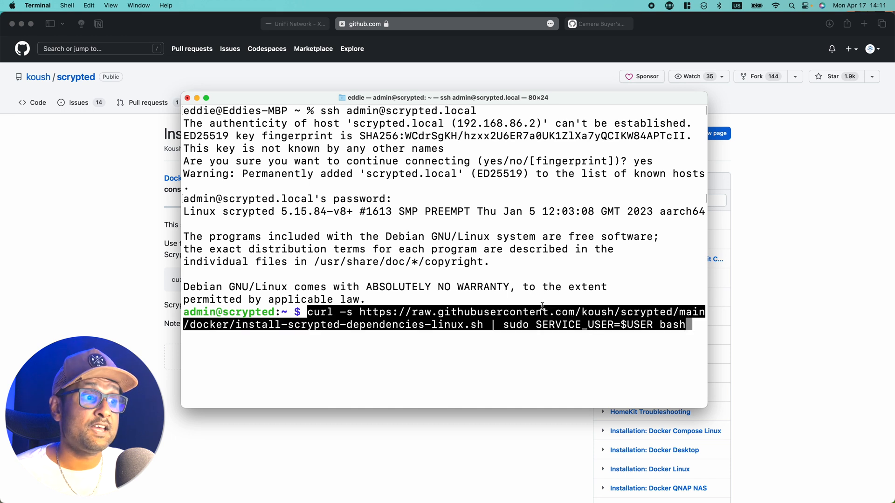
pyautogui.moveTo(442, 65)
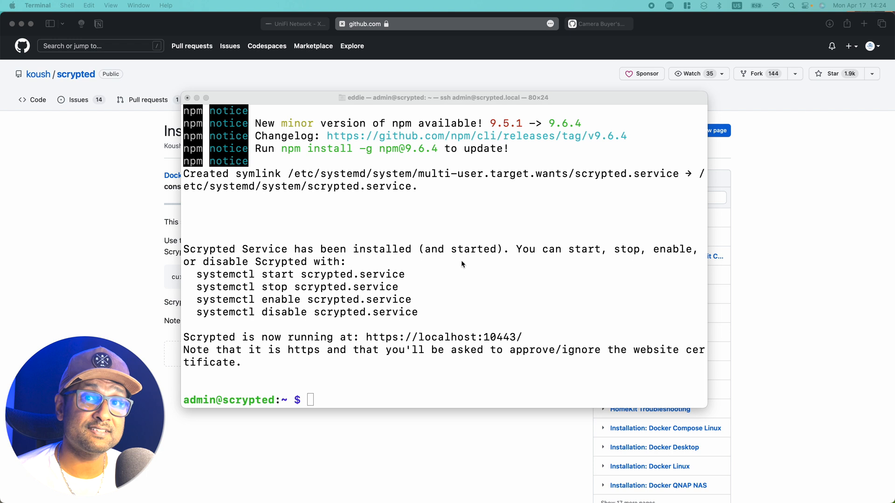
pyautogui.moveTo(438, 222)
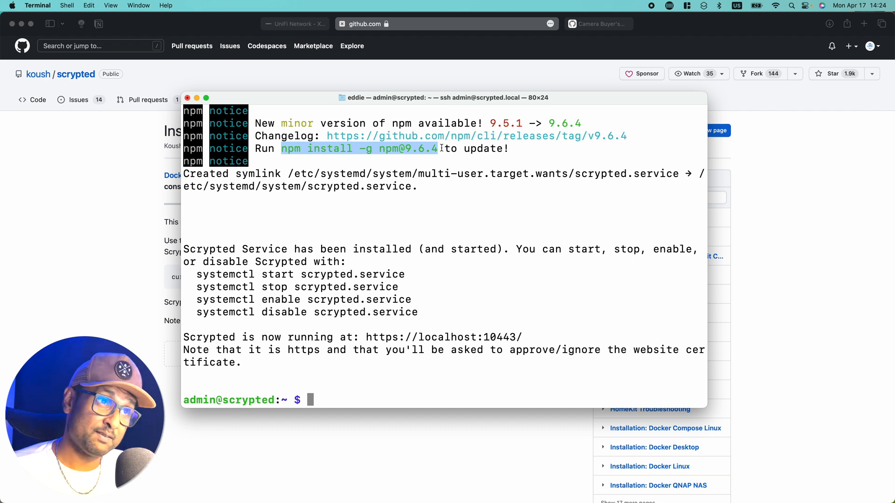
pyautogui.moveTo(412, 357)
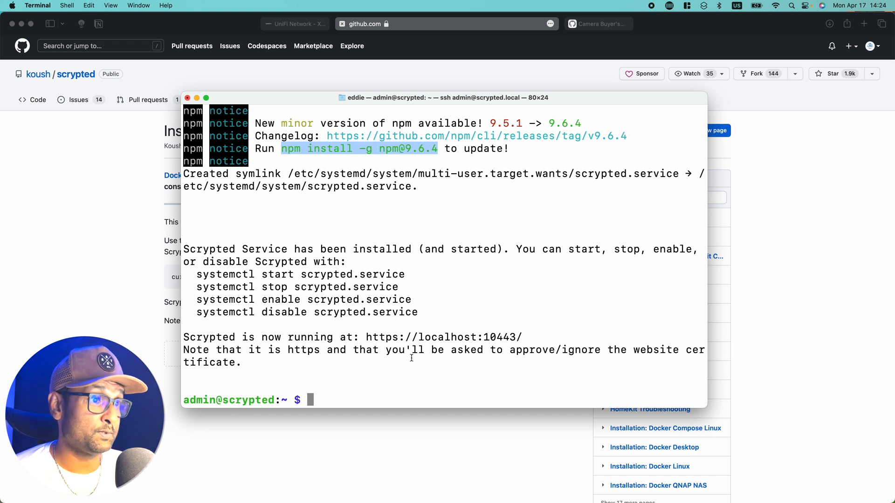
# Upgrade npm to 9.6.4 and check the installed npm and Node versions.
pyautogui.write('sudo npm install -g npm@9.6.4')
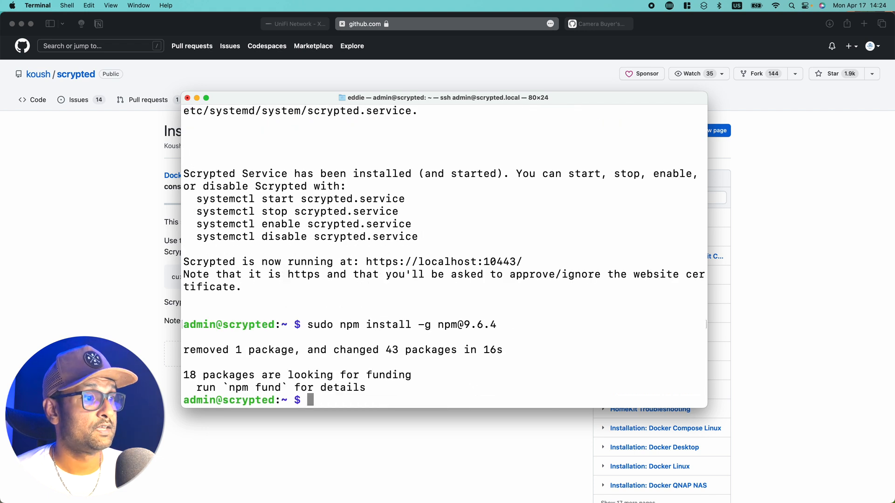
pyautogui.write('np')
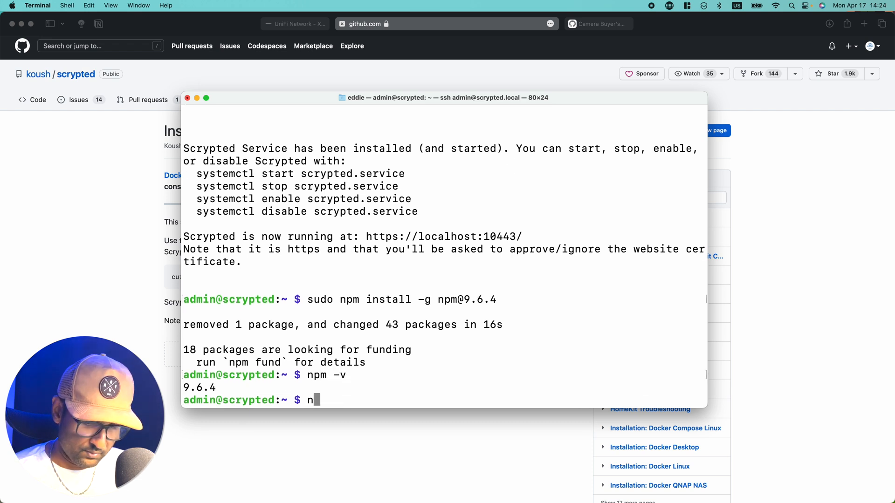
pyautogui.write('ode -v')
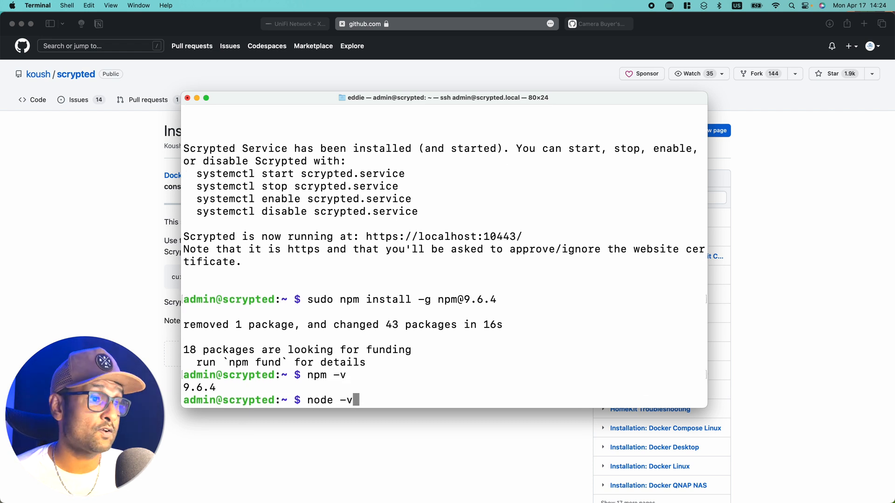
pyautogui.press('Return')
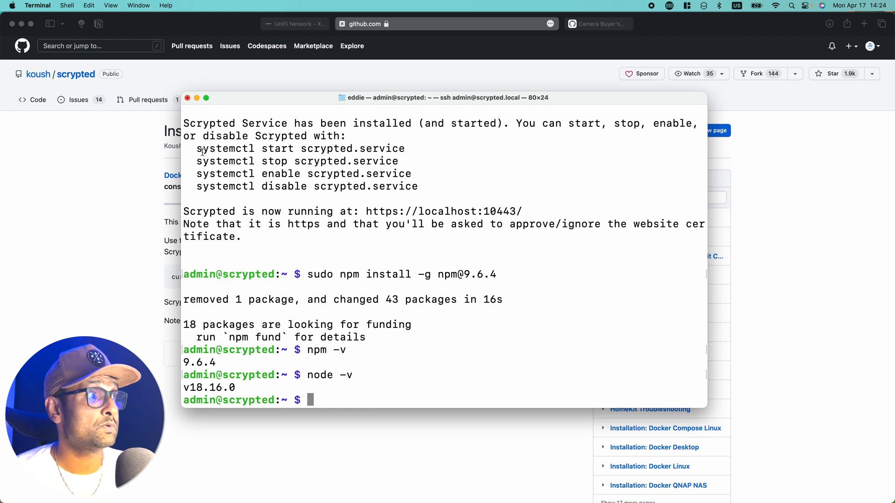
# Select the four systemctl service commands and bring Safari forward for a new address.
pyautogui.moveTo(196, 148); pyautogui.dragTo(417, 186)
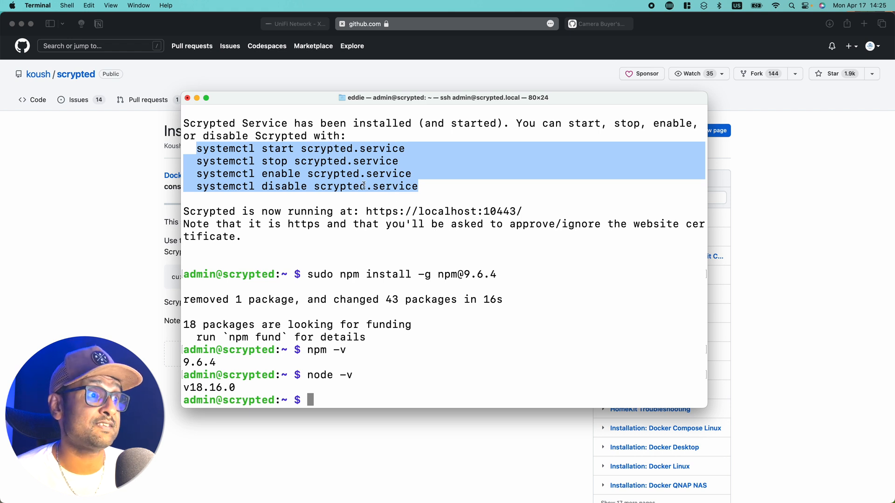
pyautogui.click(420, 23)
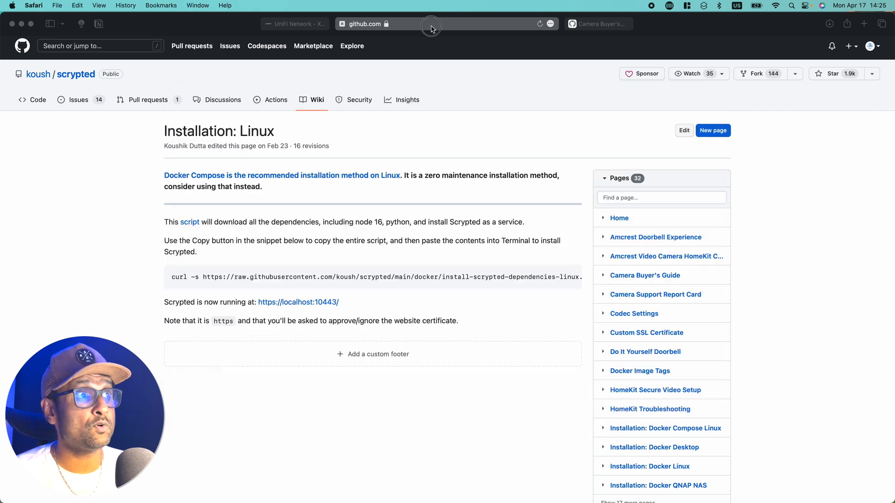
pyautogui.click(446, 23)
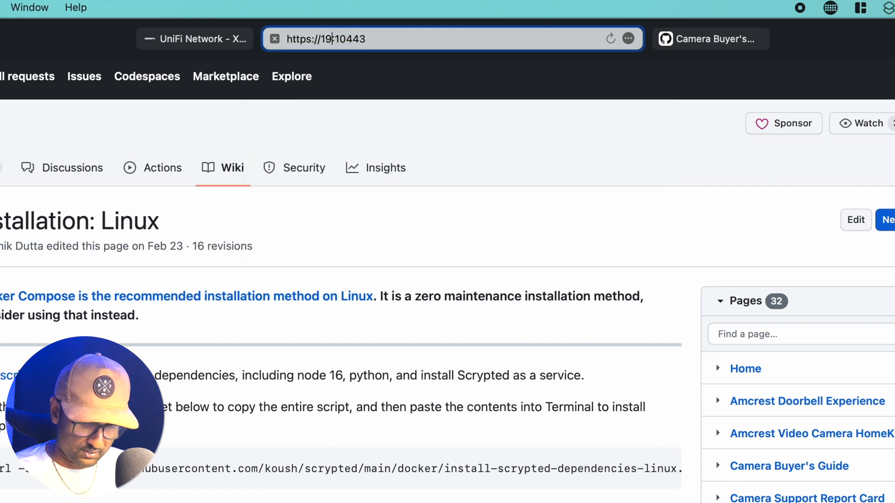
# Enter the Pi's address 192.168.89.2 on port 10443 in Safari.
pyautogui.write('192.168.89.2')
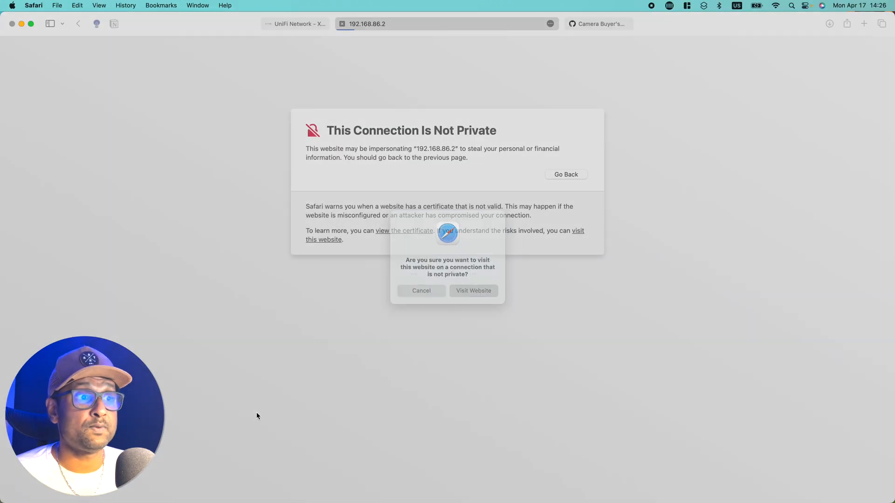
# Bypass the certificate warning, create the admin account, and enter the Management Console.
pyautogui.click(472, 291)
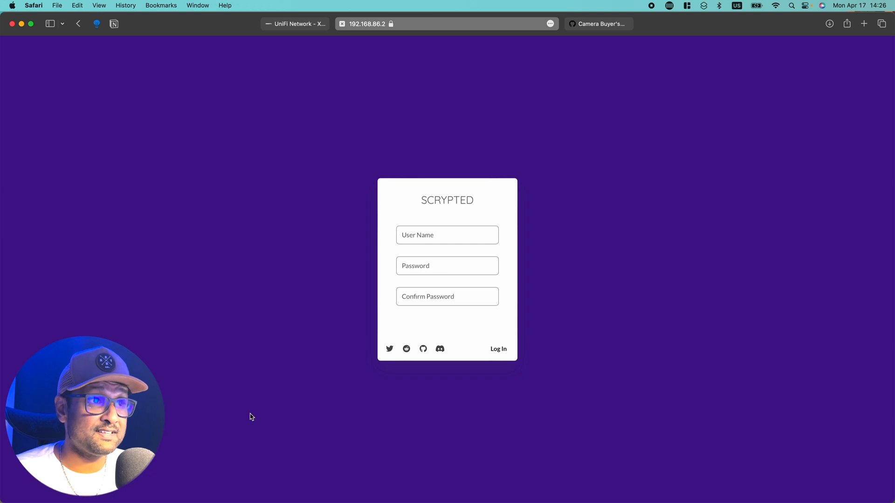
pyautogui.click(447, 234)
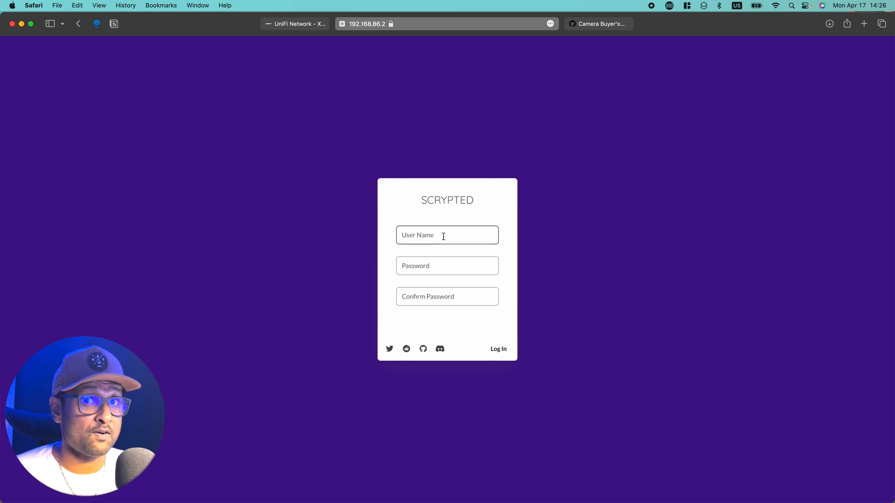
pyautogui.click(447, 235)
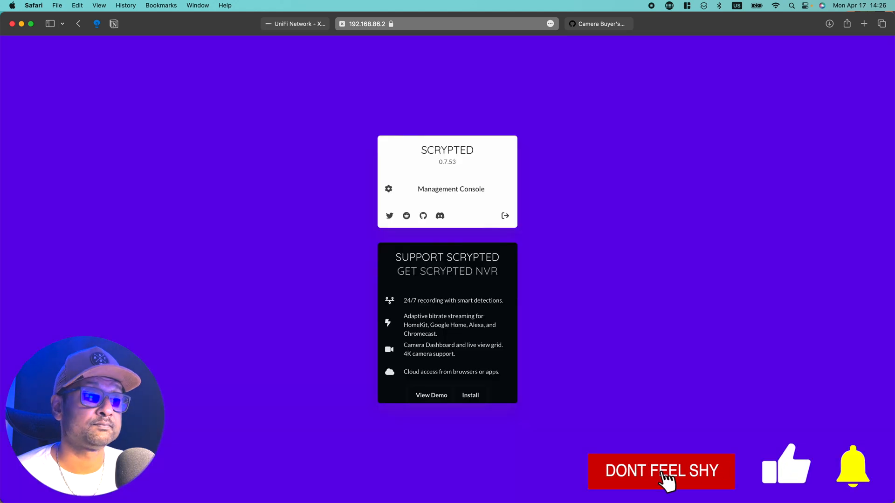
pyautogui.click(451, 189)
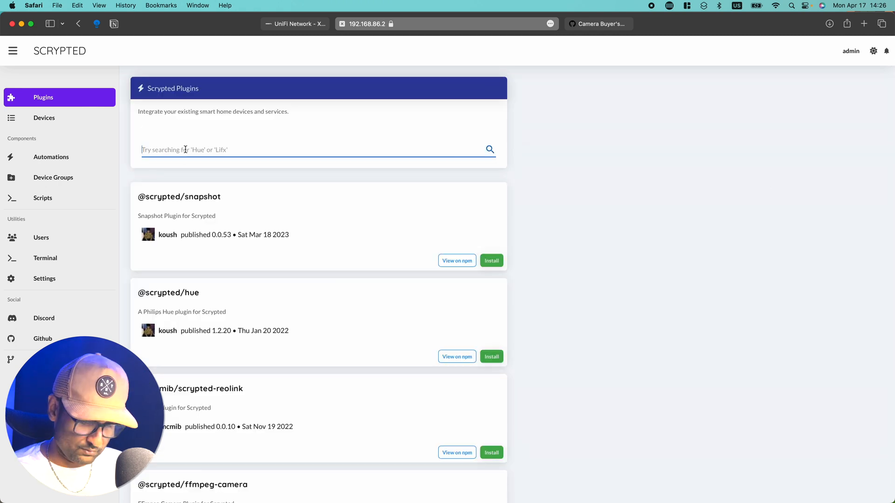
# Install the HomeKit plugin, then search the plugin list for rtsp.
pyautogui.write('homekit')
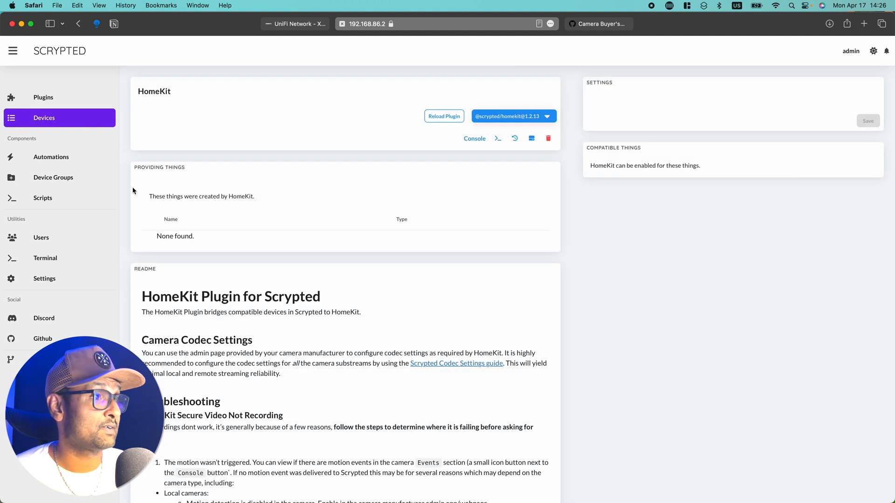
pyautogui.click(43, 97)
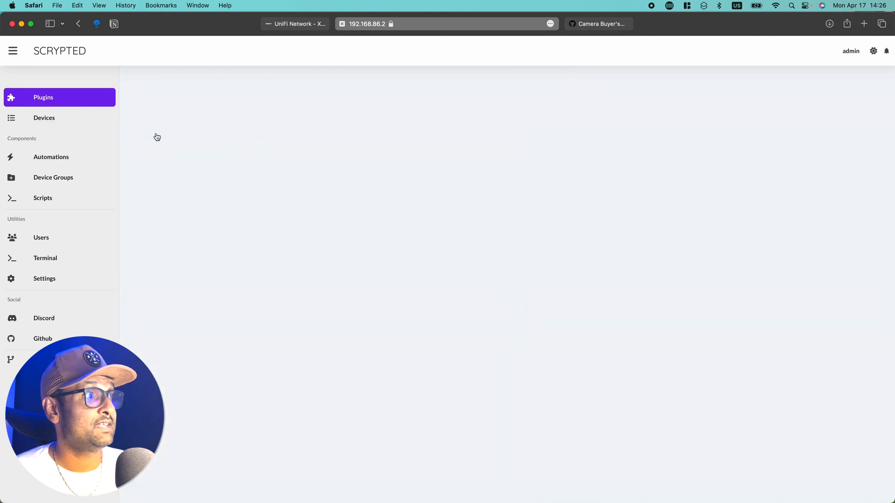
pyautogui.write('rtsp')
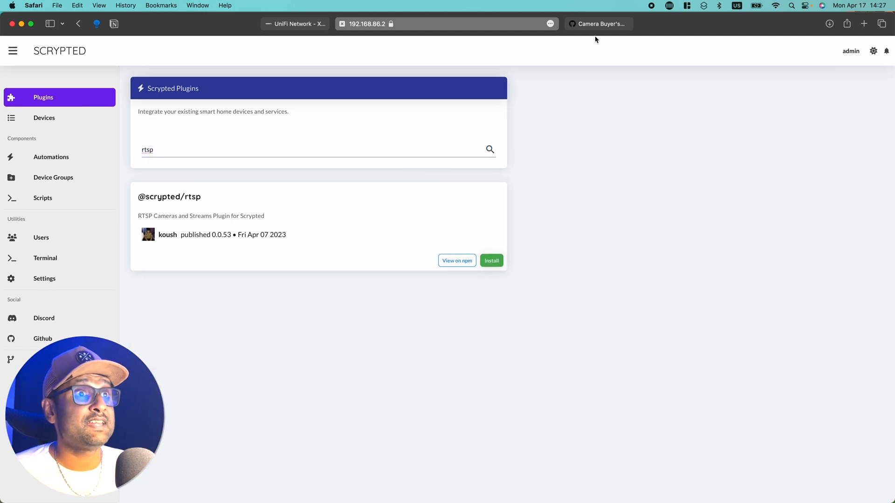
# Read the Camera Buyer's Guide wiki's doorbell, 8MP/4K and 4MP/2K camera recommendations.
pyautogui.click(598, 23)
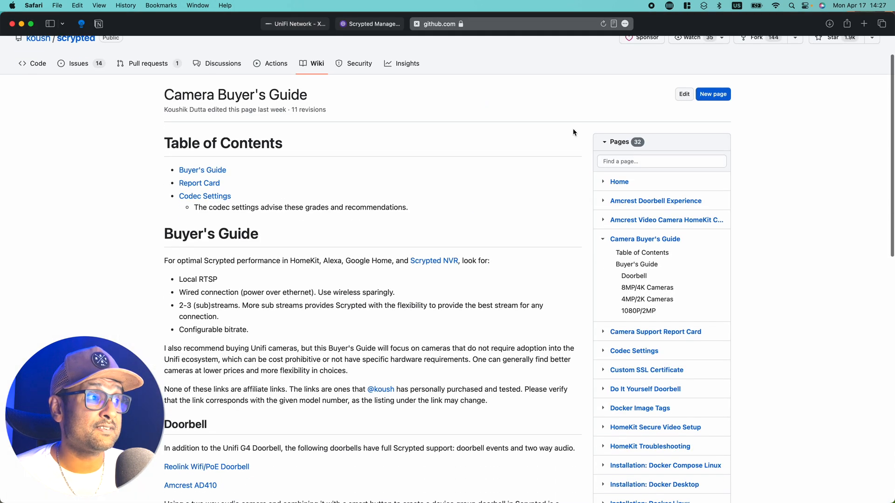
pyautogui.scroll(-3)
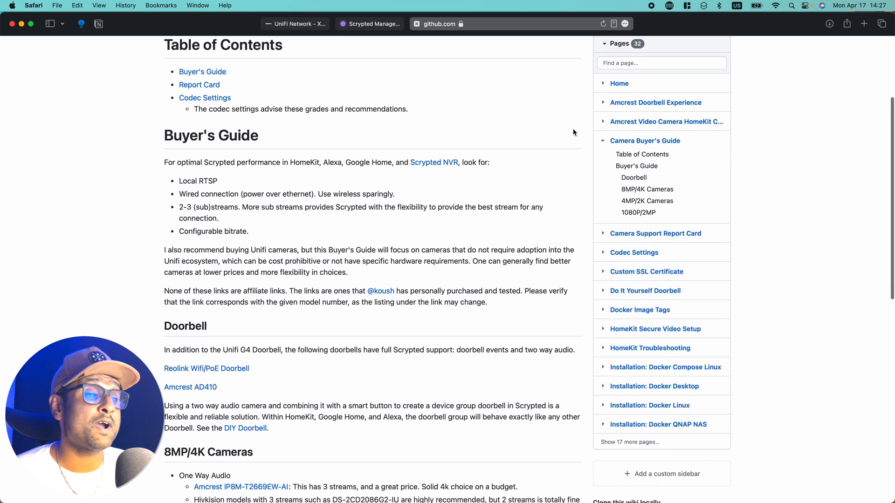
pyautogui.scroll(-3)
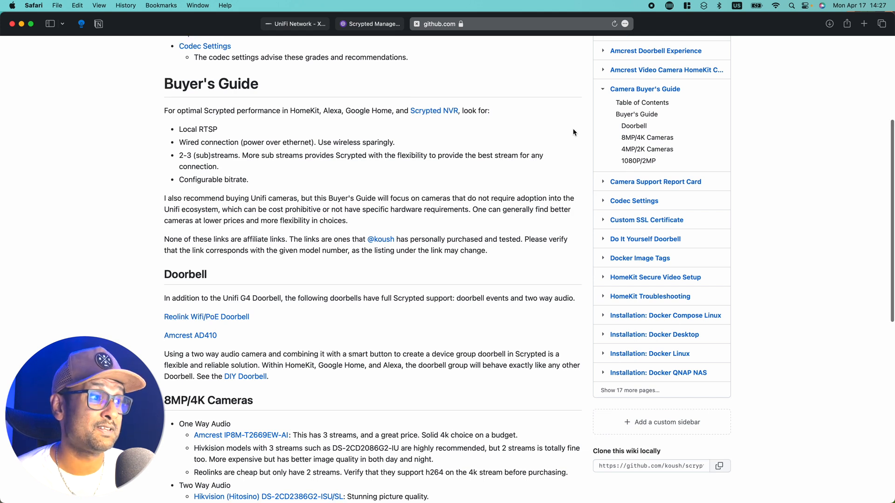
pyautogui.scroll(-3)
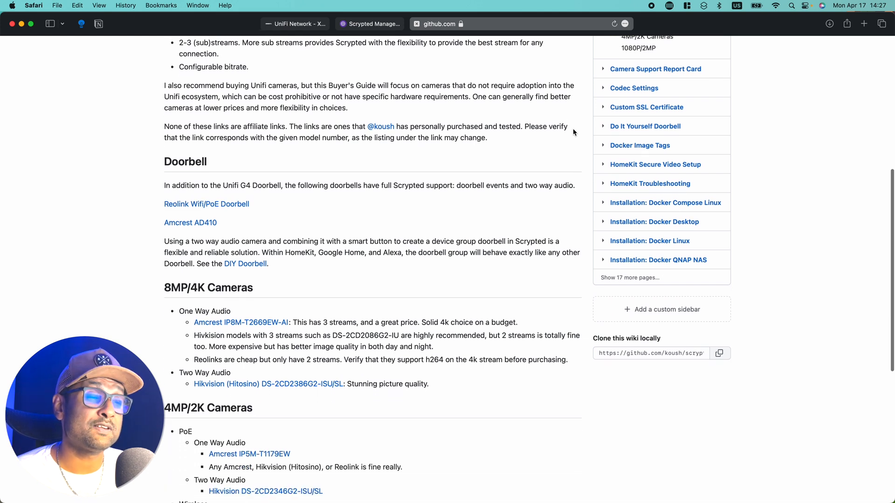
pyautogui.moveTo(377, 32)
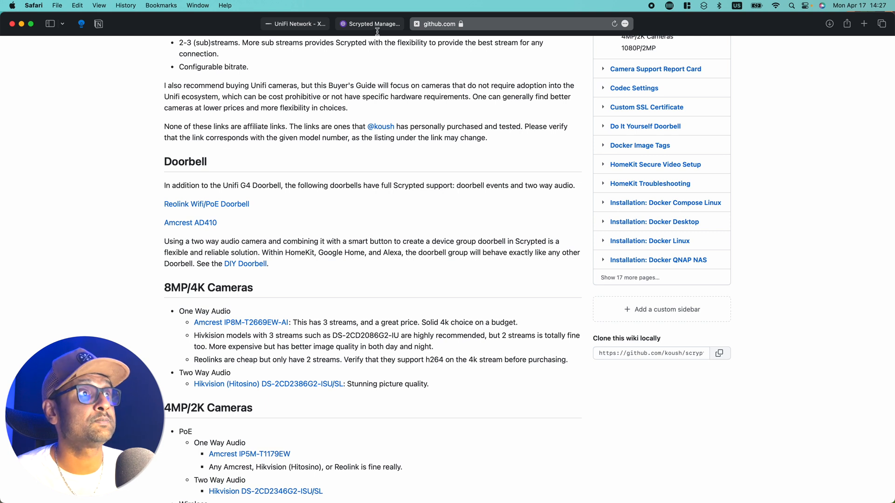
# Add RTSP camera 'Like & Subscribe' with user home and stream rtsp://192.168.86.13/live.
pyautogui.click(371, 24)
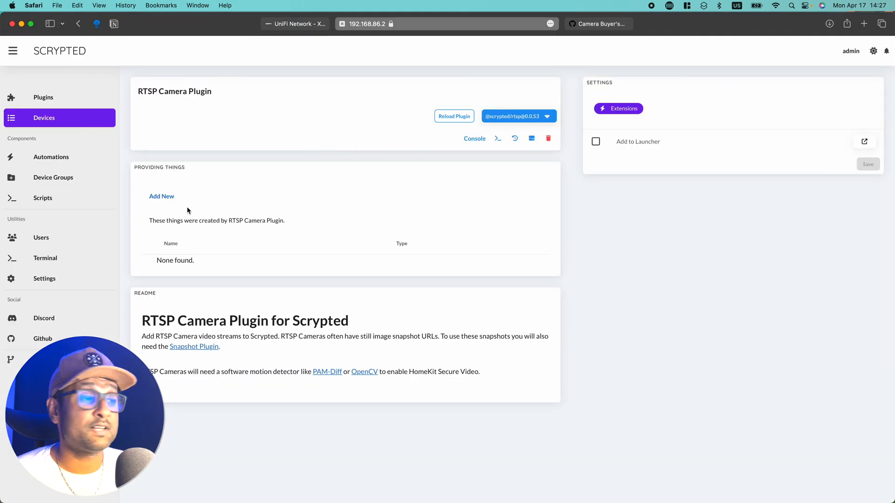
pyautogui.click(162, 197)
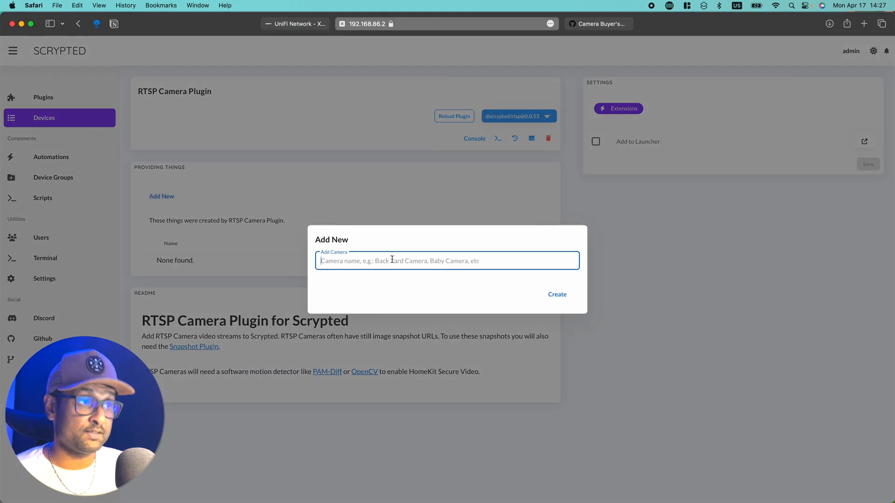
pyautogui.write('Like & Subscribe')
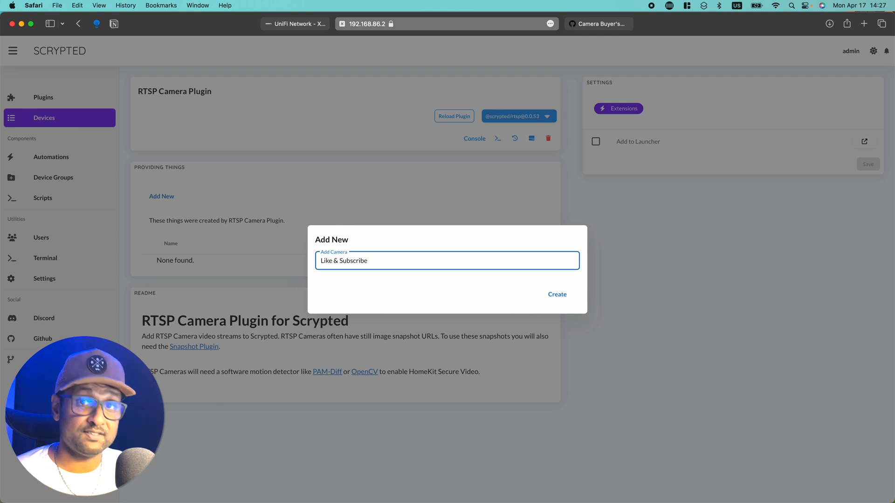
pyautogui.click(557, 295)
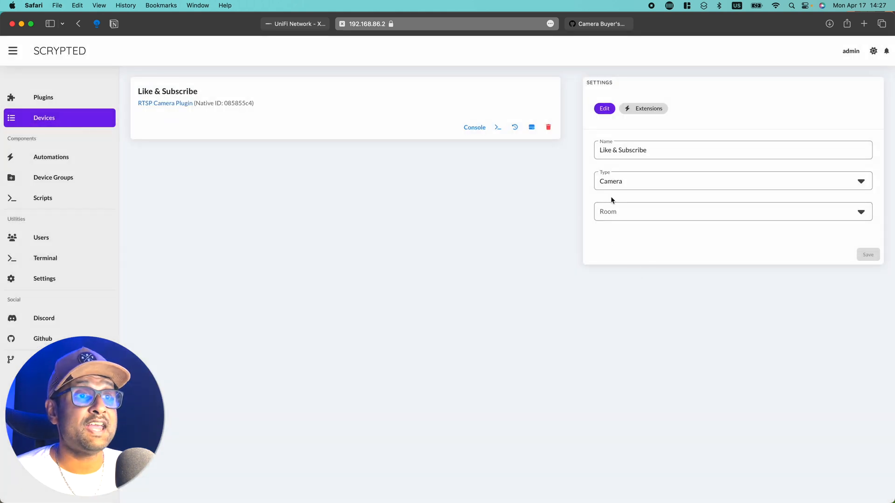
pyautogui.click(616, 109)
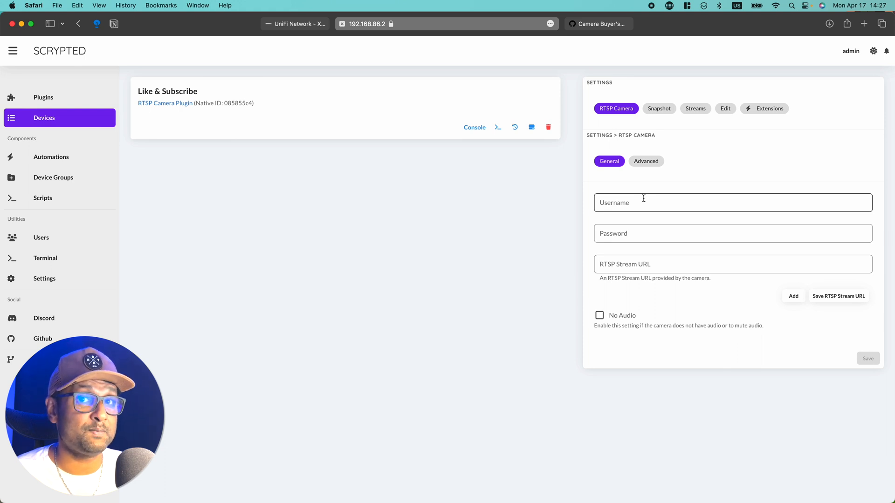
pyautogui.write('rtsp://192.168.86.13/live')
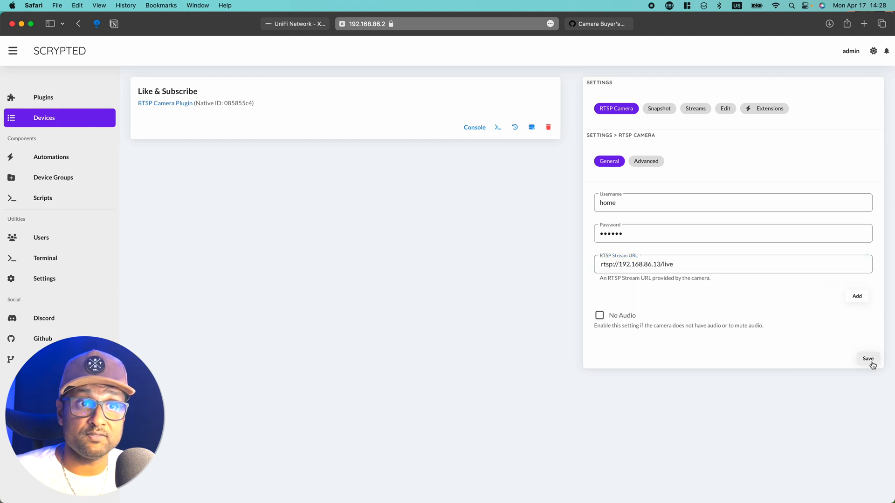
# Save the RTSP settings and enable the HomeKit and PAM Diff Motion Detection extensions.
pyautogui.click(868, 358)
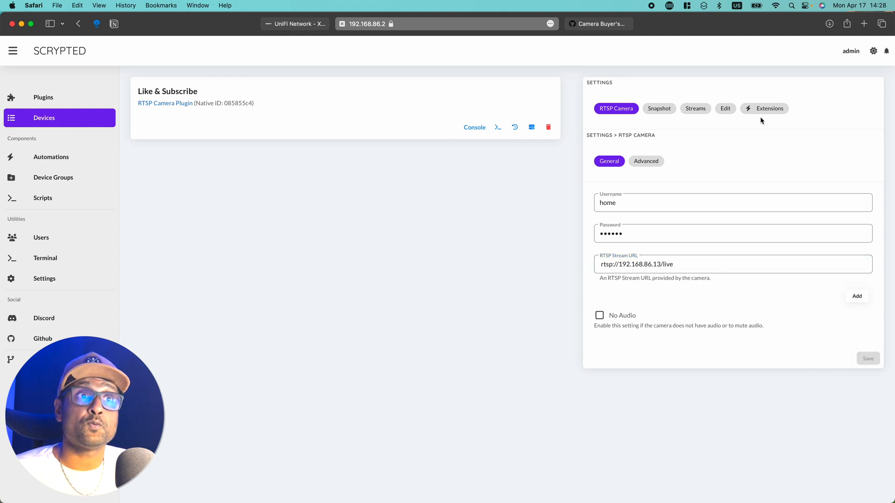
pyautogui.click(765, 109)
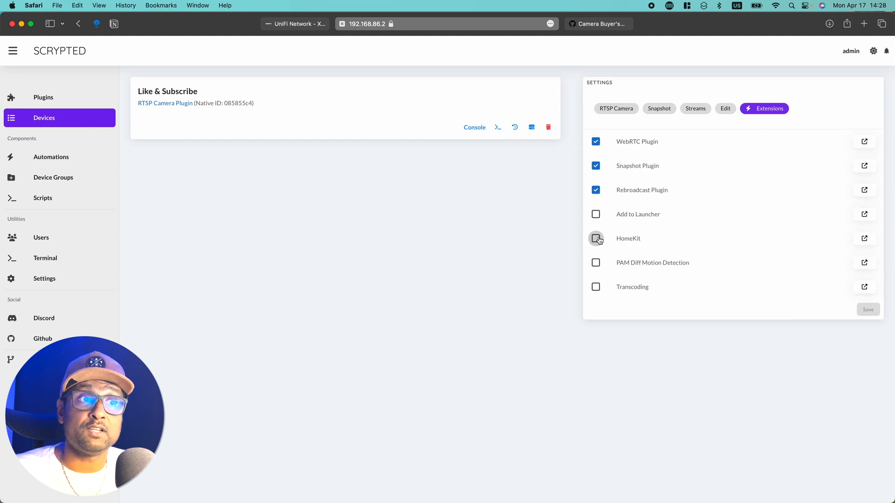
pyautogui.click(596, 239)
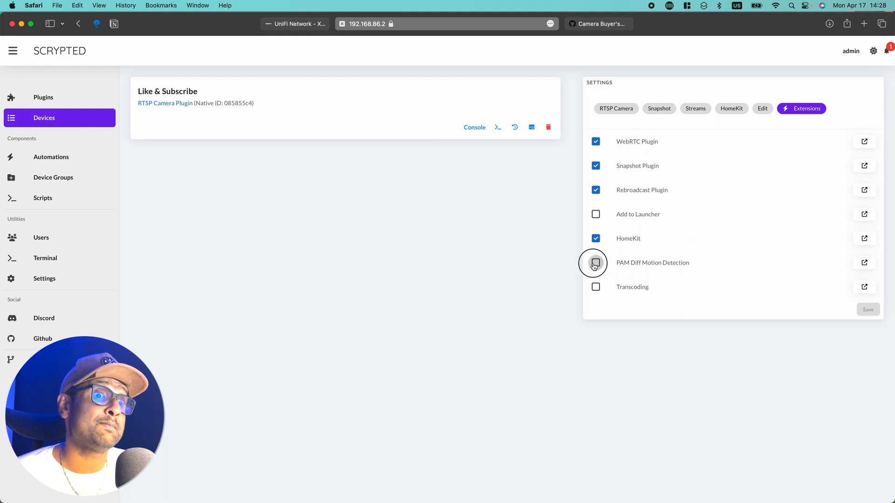
pyautogui.click(596, 263)
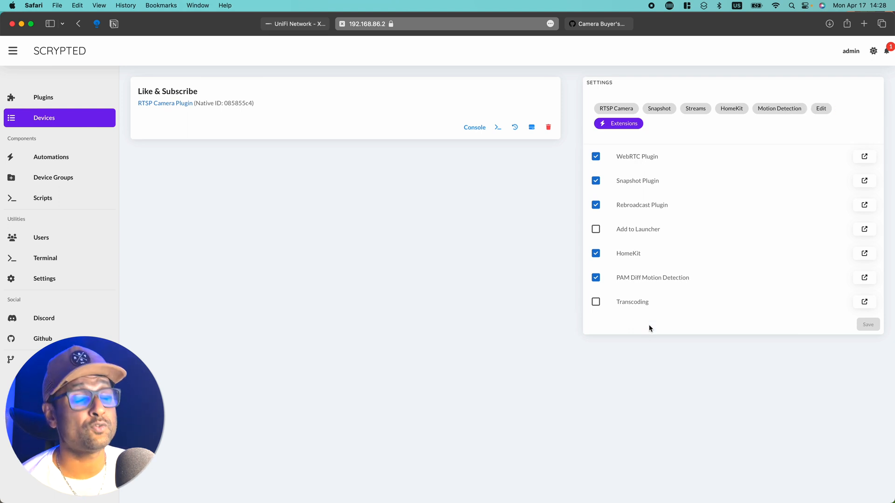
pyautogui.moveTo(831, 320)
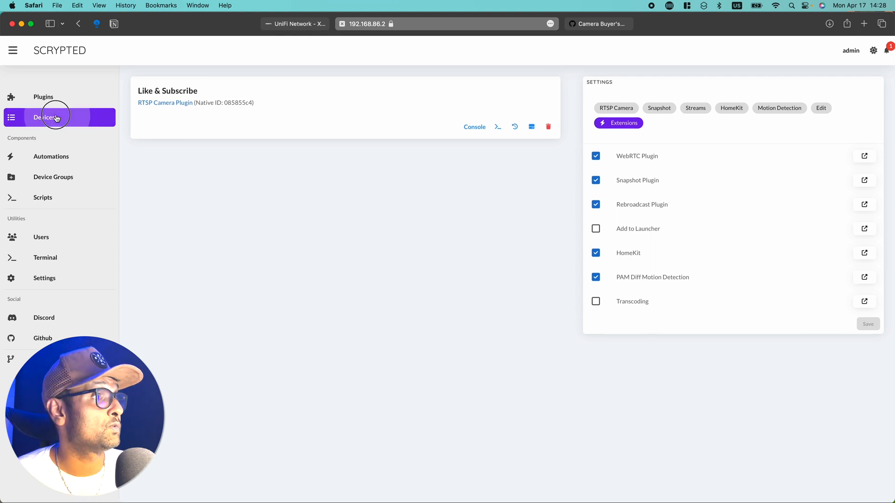
# Show the HomeKit pairing QR code for the 'Like & Subscribe' camera.
pyautogui.click(44, 117)
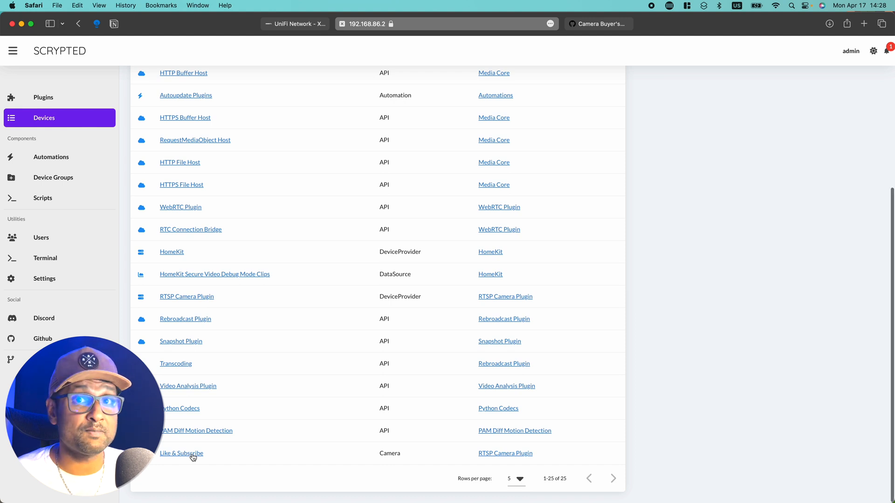
pyautogui.click(181, 453)
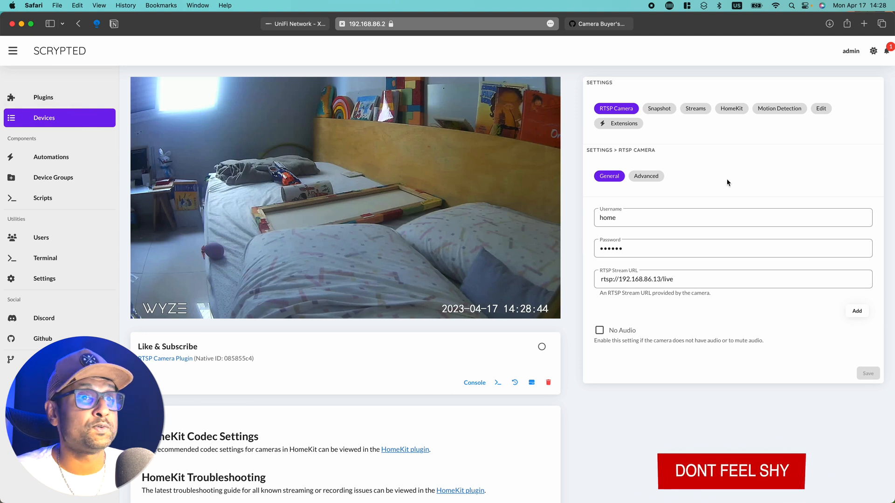
pyautogui.click(731, 109)
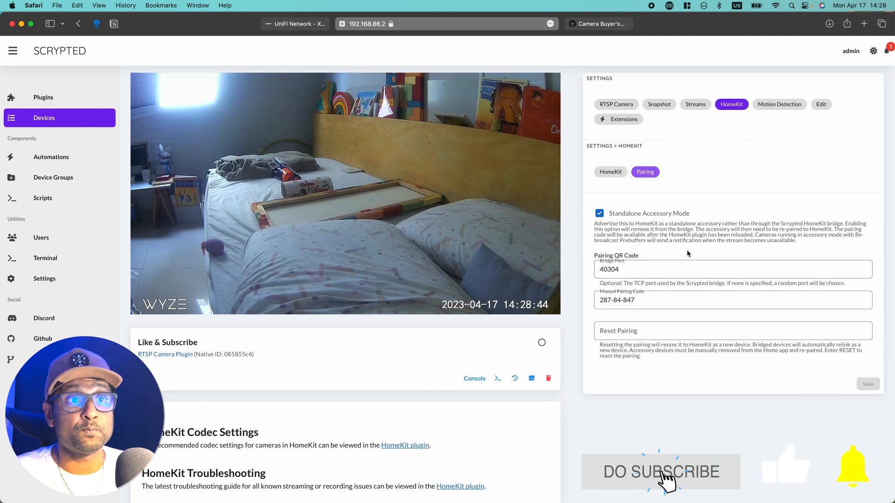
pyautogui.scroll(-3)
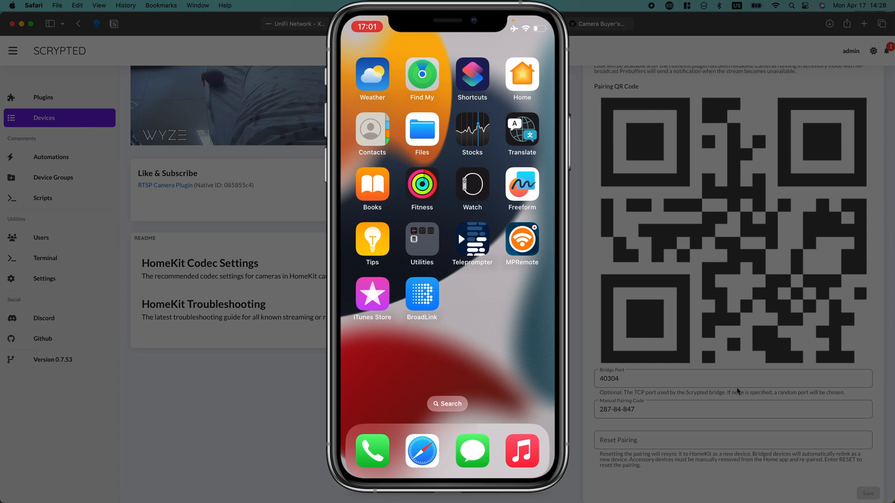
# Scan the Scrypted QR code in the Home app and assign the camera to Kids.
pyautogui.click(521, 76)
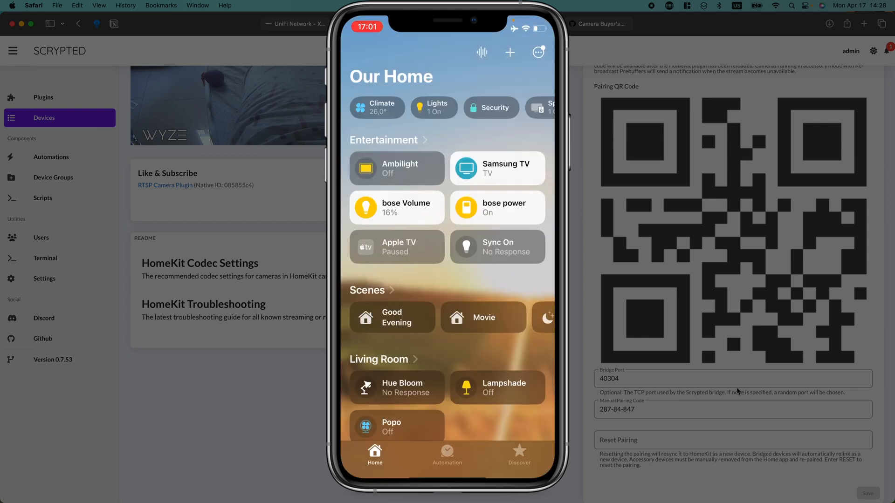
pyautogui.click(509, 52)
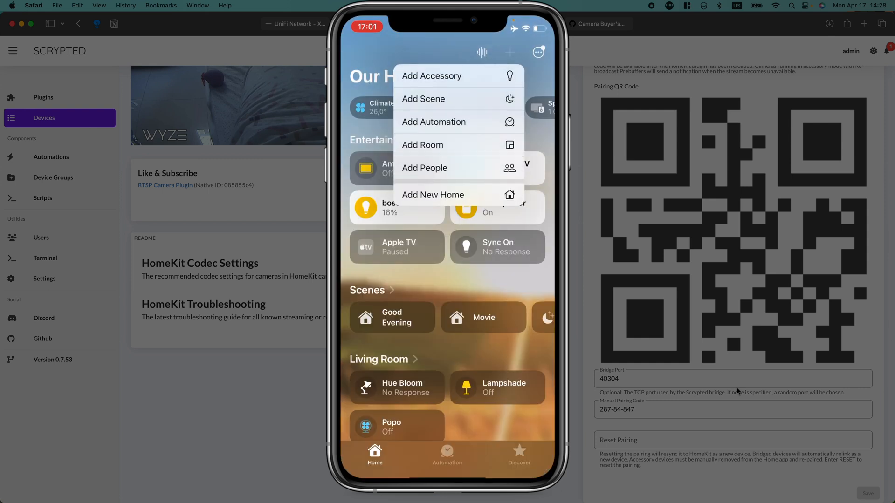
pyautogui.click(432, 75)
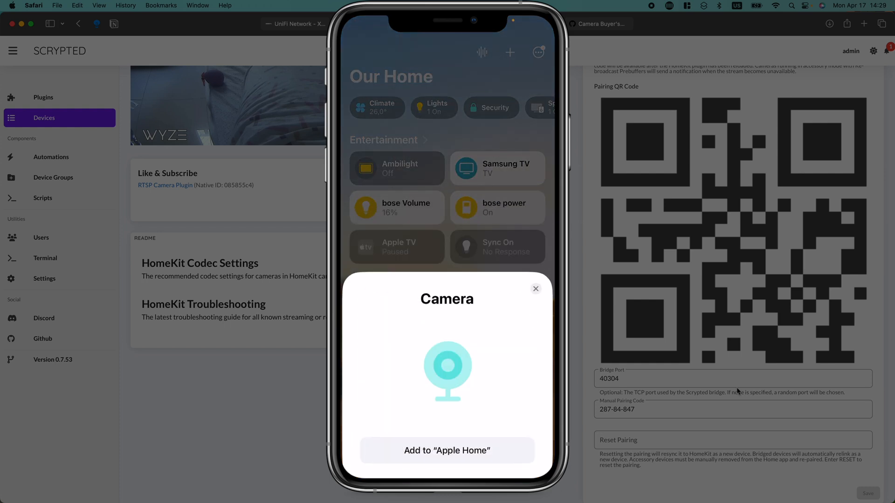
pyautogui.click(447, 450)
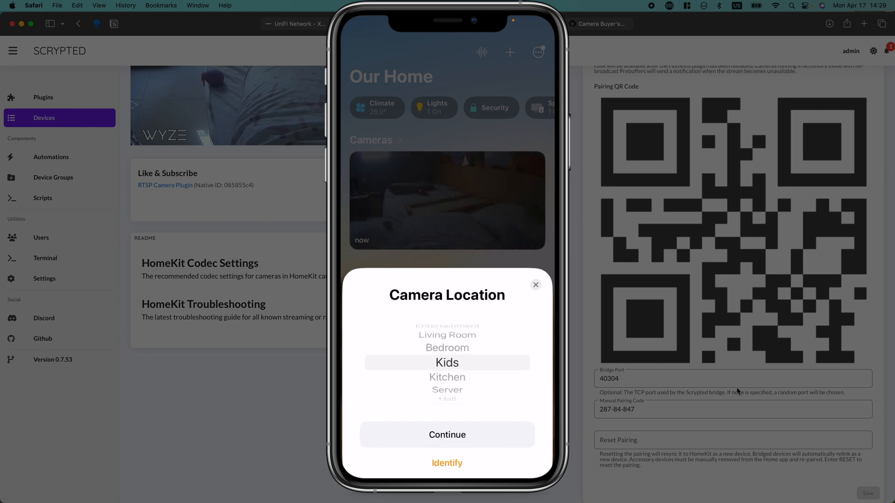
pyautogui.click(447, 434)
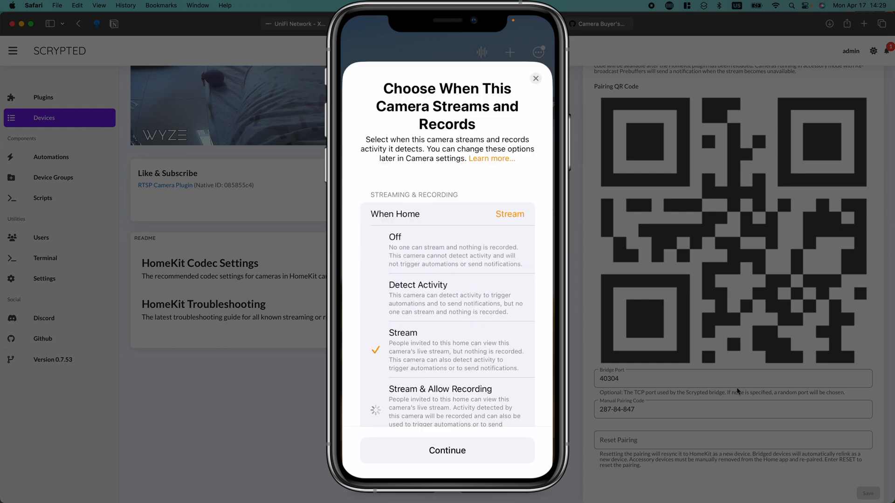
# Set Stream & Allow Recording for home and away, then verify the Recording Options.
pyautogui.click(440, 389)
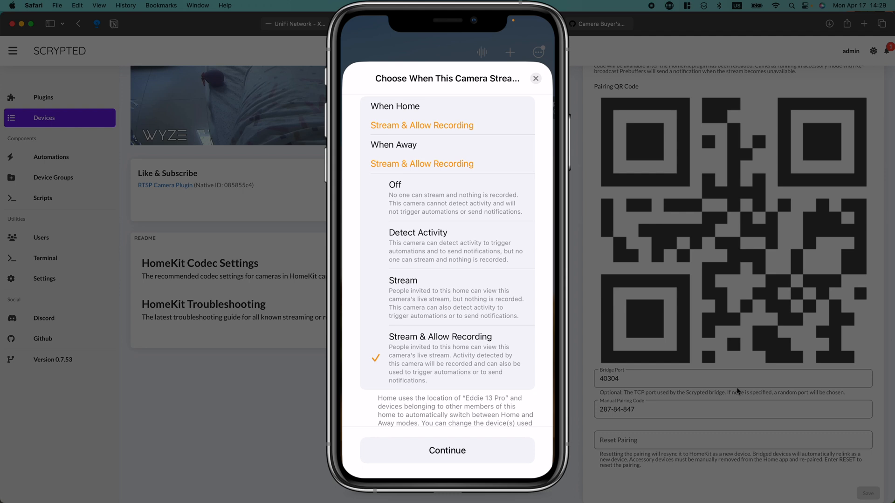
pyautogui.click(447, 450)
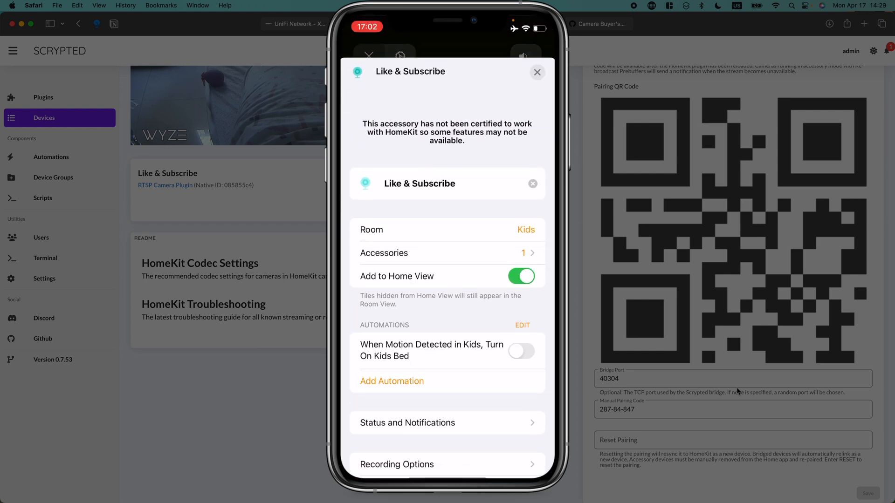
pyautogui.scroll(-3)
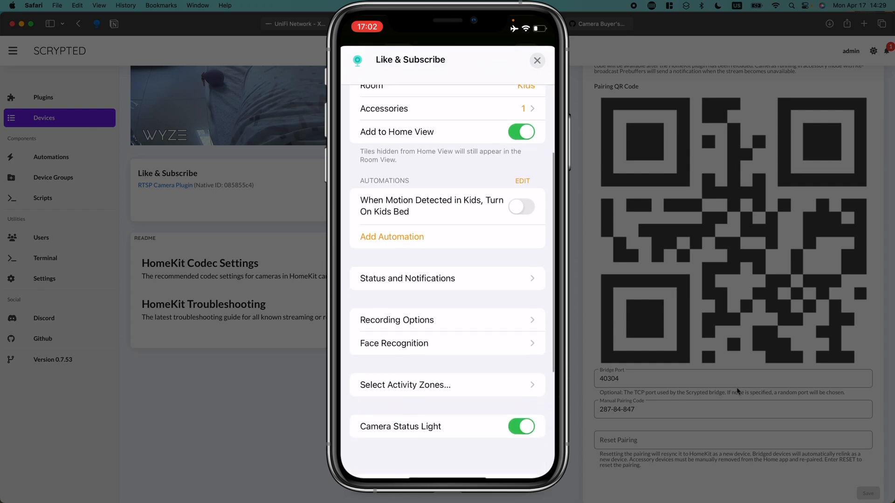
pyautogui.click(396, 319)
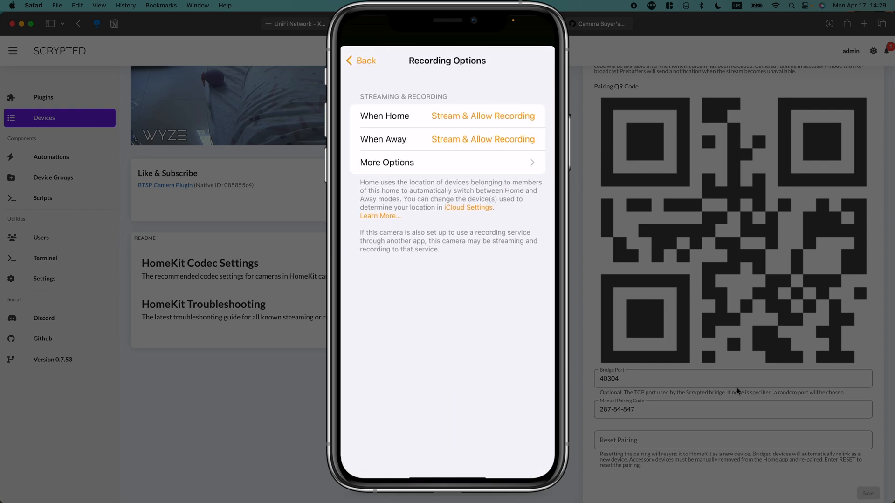
pyautogui.click(360, 61)
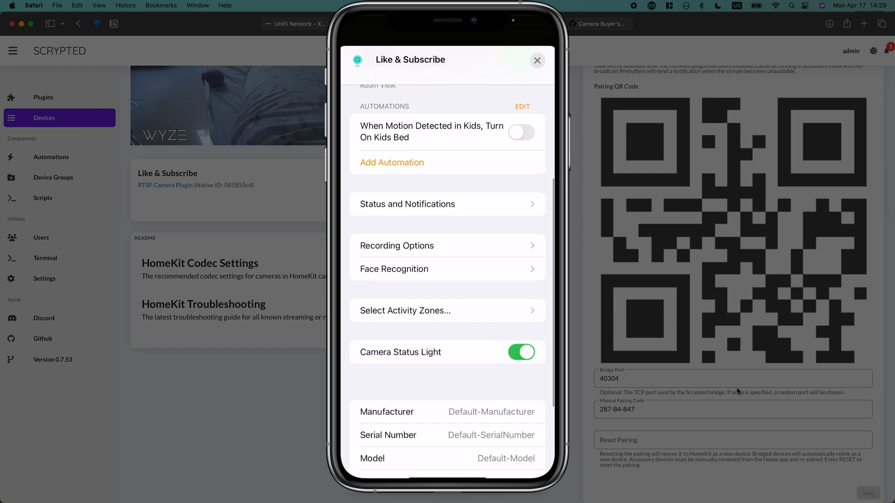